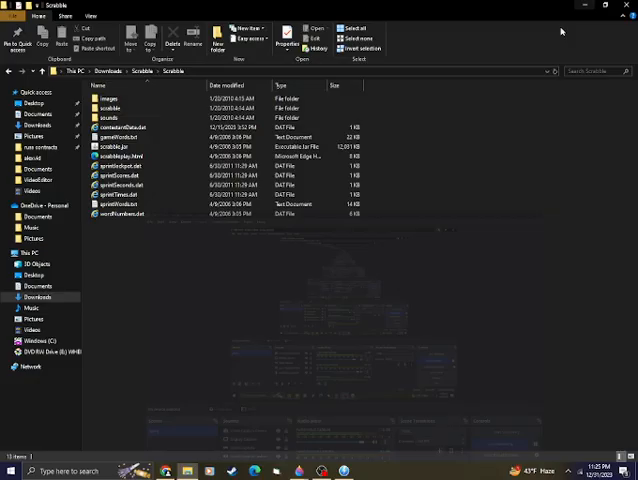
Launch the Scrabble fan game executable from its Downloads folder
left_click(110, 146)
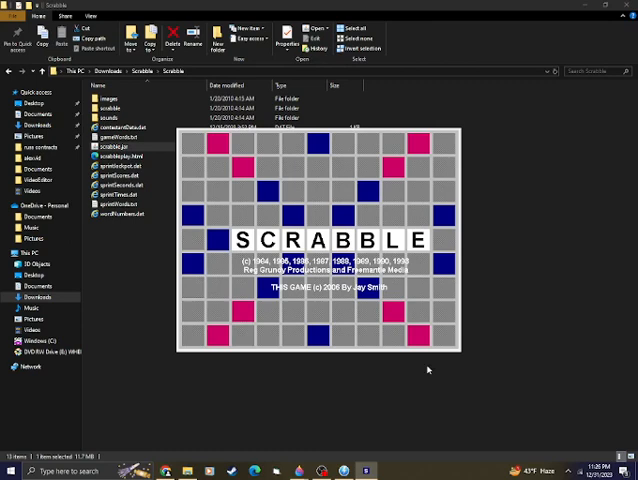
mouse_move(396, 356)
type("Donova")
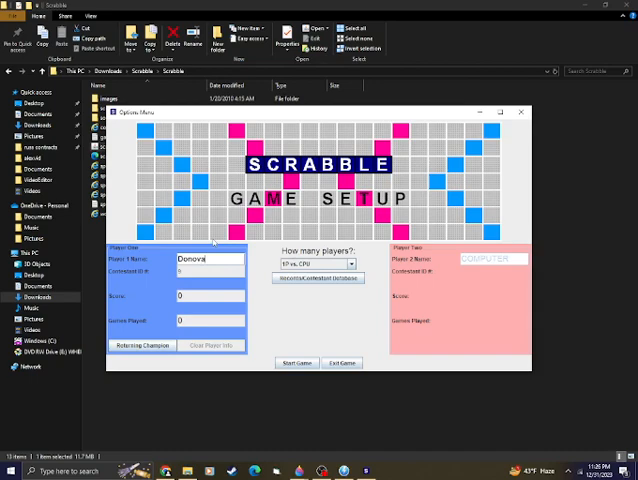
Start a one-player game against the CPU with Donovan going first
left_click(292, 362)
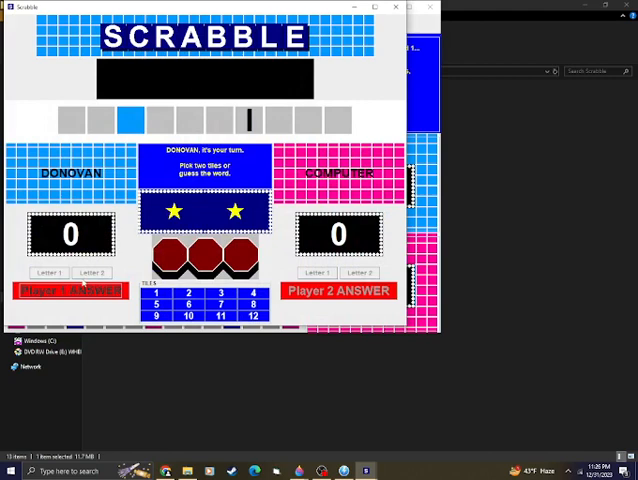
Pick a numbered tile to reveal a letter in the first hidden word
left_click(164, 292)
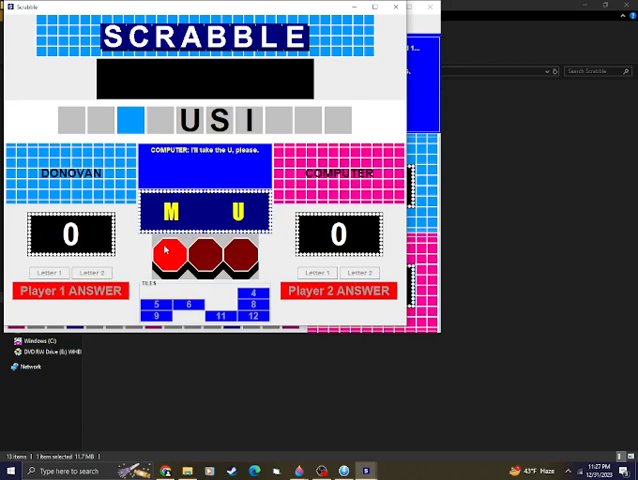
Pick another tile toward solving the first word for a 1–0 lead
left_click(242, 210)
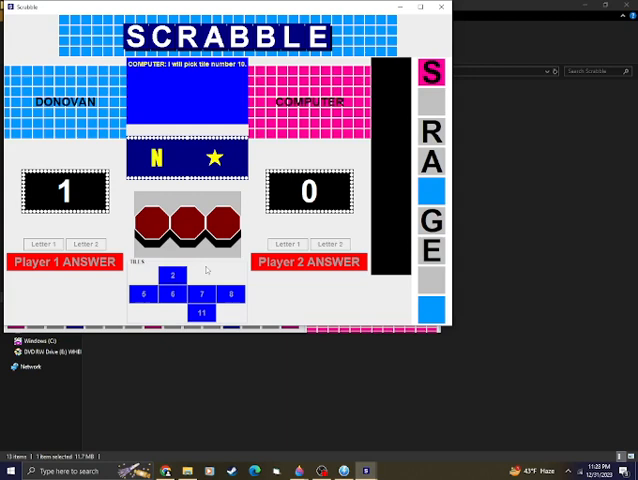
Pick a tile for the second word and let the computer's answer go through
left_click(170, 276)
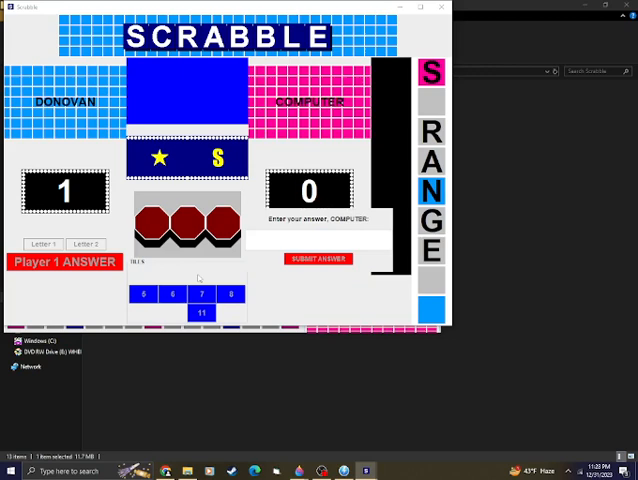
left_click(316, 258)
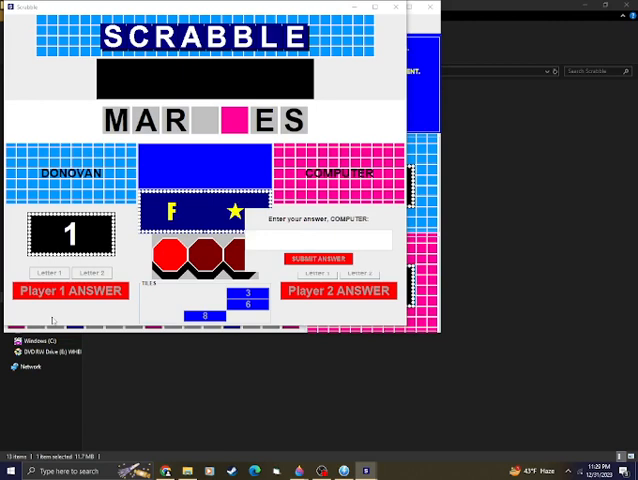
Move past the computer's answer to reach the 2–2 tie and the speedword round
left_click(316, 258)
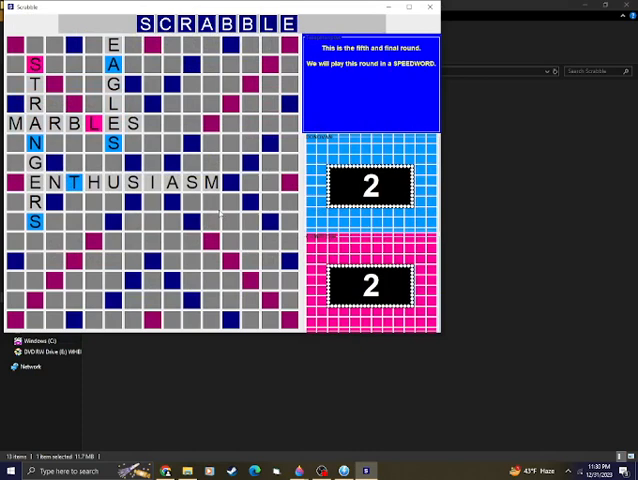
mouse_move(132, 202)
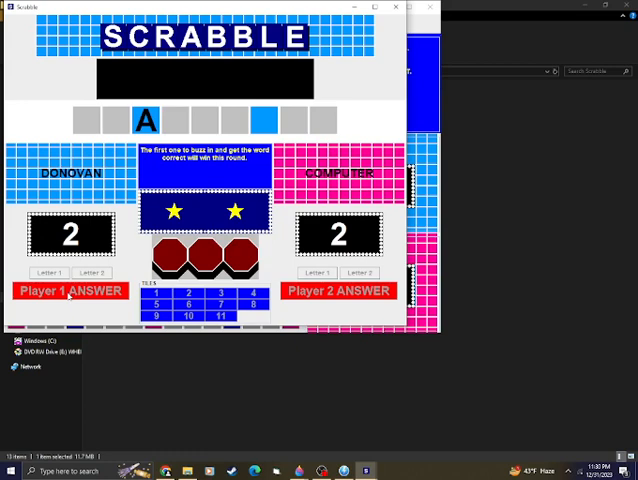
Pick tiles in the speedword round, revealing U and A before the Sprint opens
left_click(70, 292)
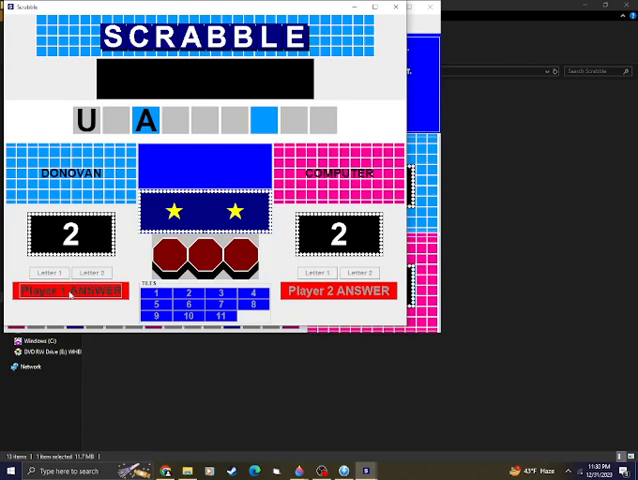
left_click(72, 292)
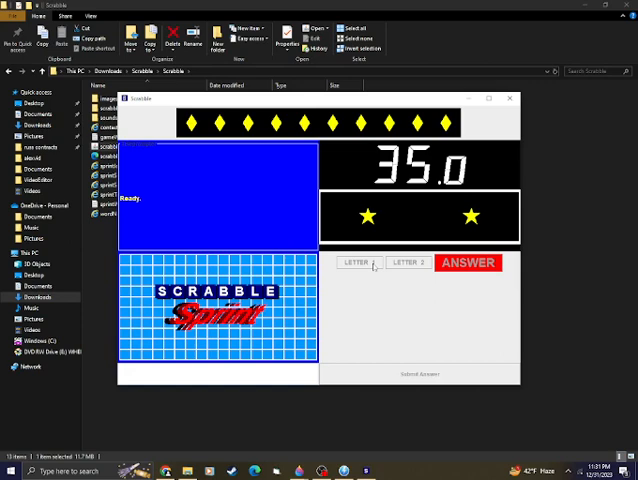
Start the clock, buzz in and answer Housewives for the first Sprint word
left_click(468, 262)
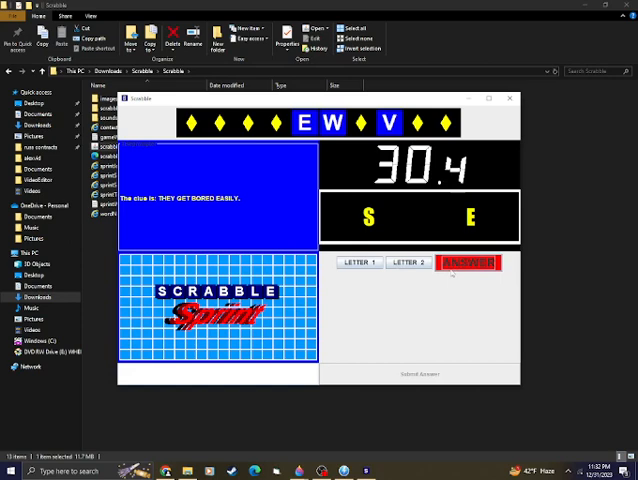
left_click(468, 262)
type("Housewives")
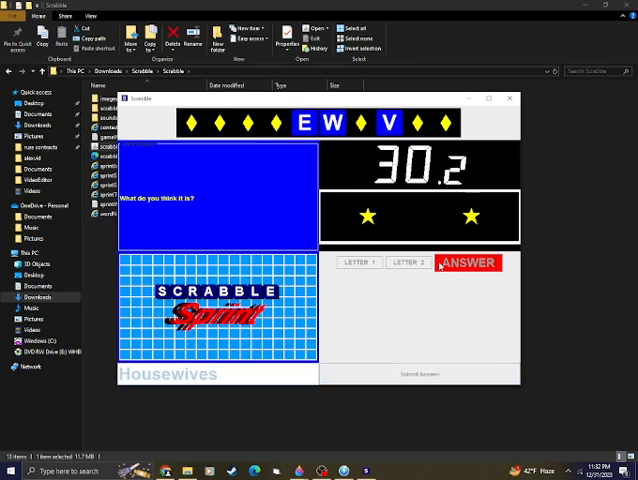
left_click(468, 262)
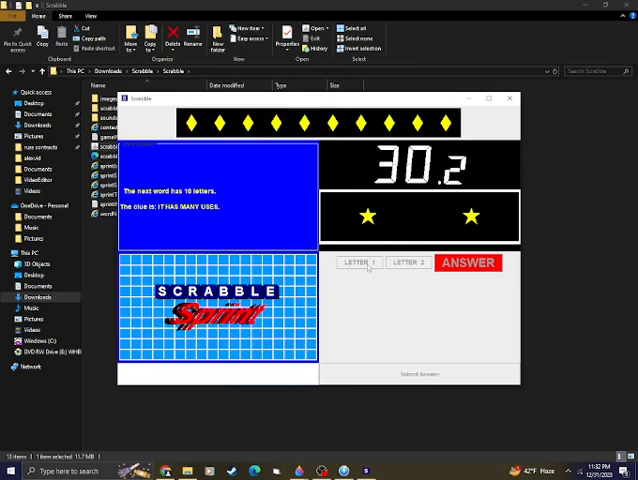
Start the second Sprint word and solve it with about 20 seconds left
left_click(468, 262)
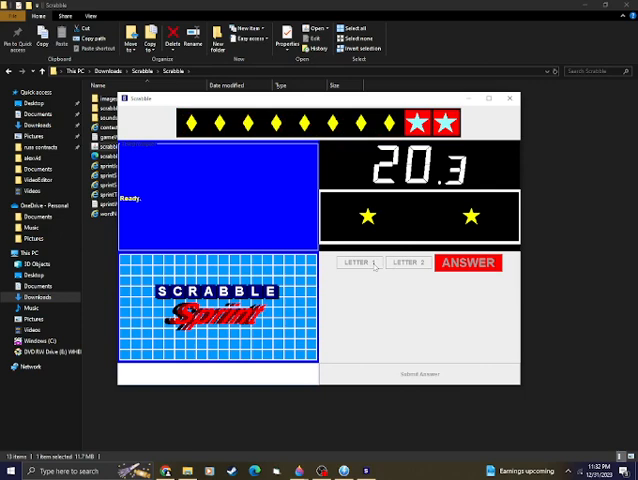
Start the third Sprint word and submit the guess for it
left_click(468, 262)
type("A")
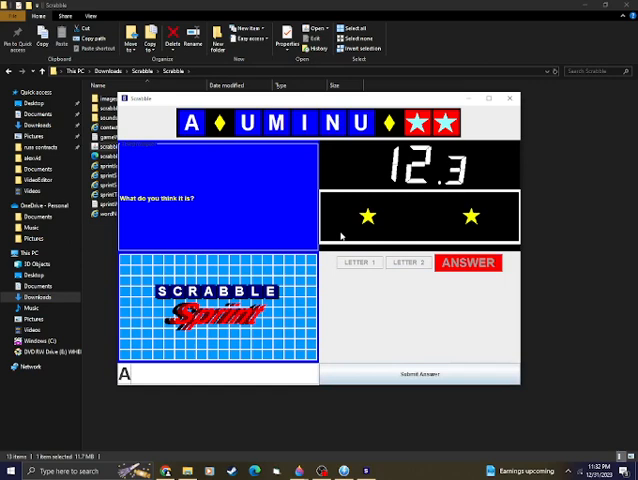
left_click(468, 262)
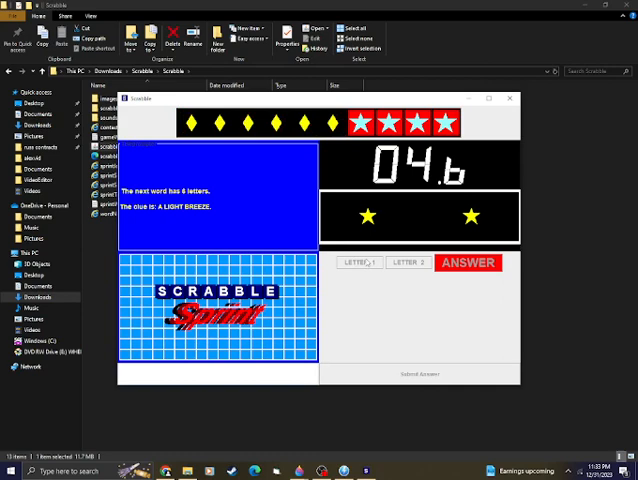
Buzz in on the fifth word at 0.7 seconds and enter the guess 'repai'
left_click(468, 262)
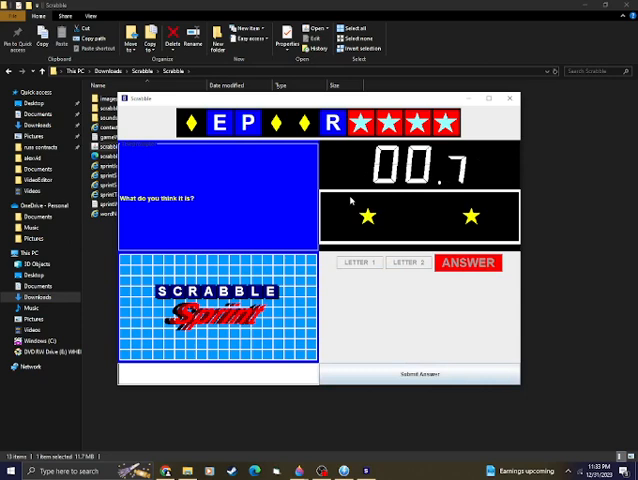
type("repai")
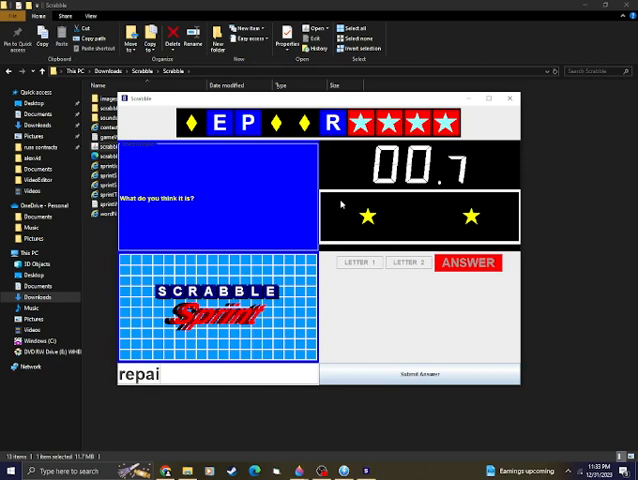